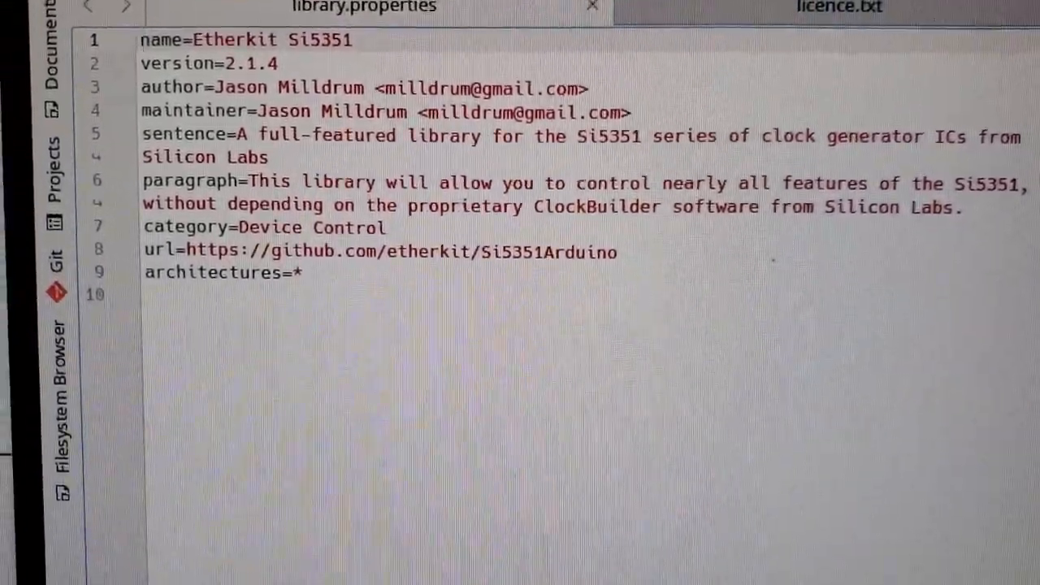
- Switch from library.properties to the si5351_example.ino sketch
left_click(839, 8)
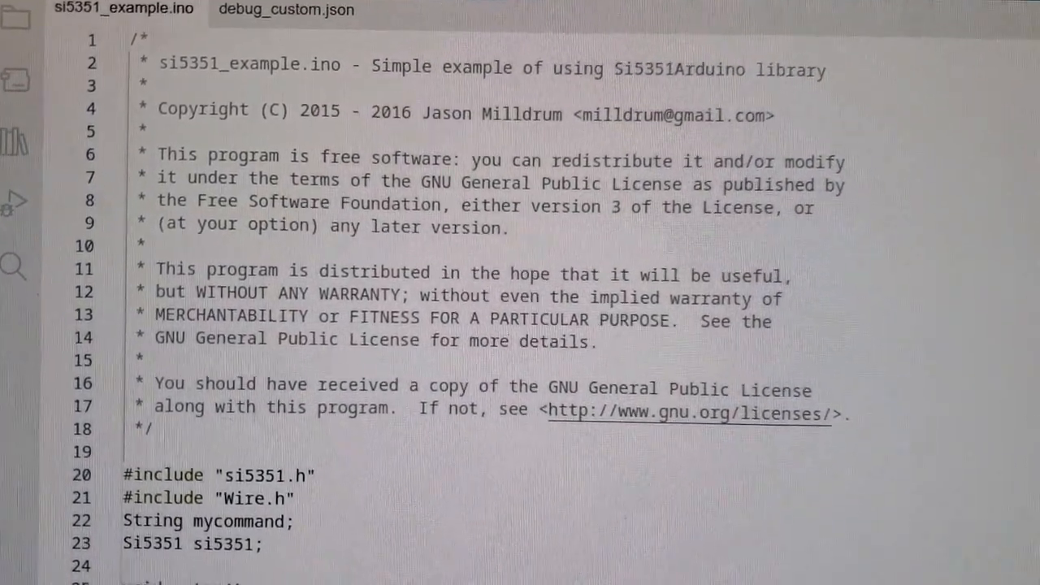
- Scroll past setup() to the loop() that handles serial frequency commands
scroll("down", 3)
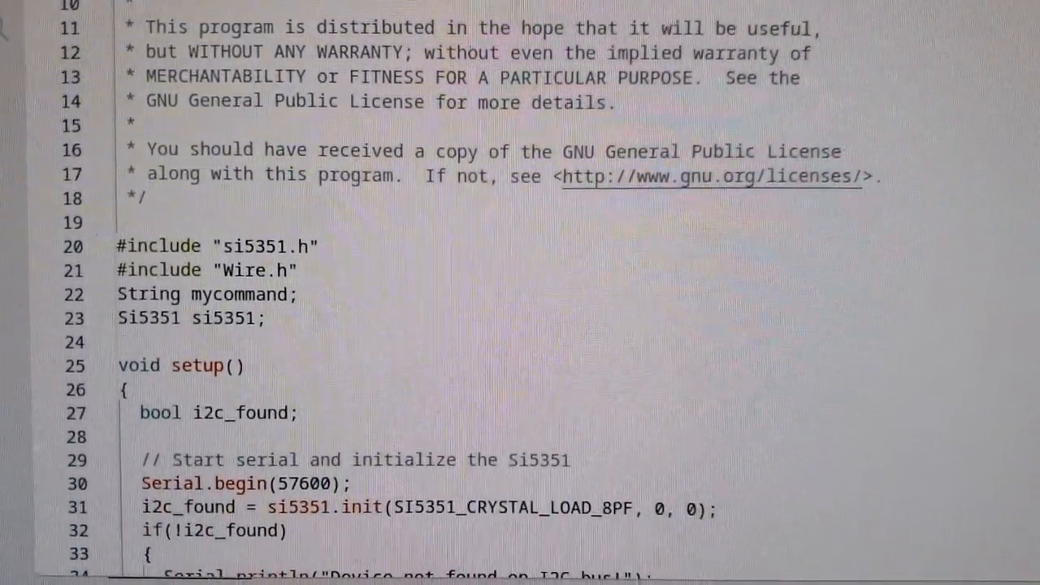
scroll("down", 3)
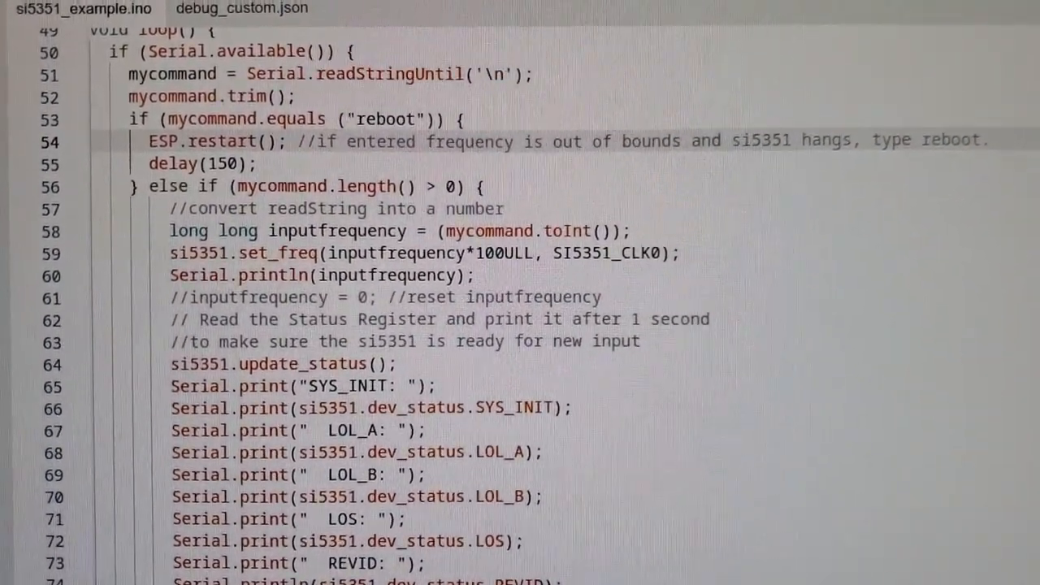
scroll("down", 3)
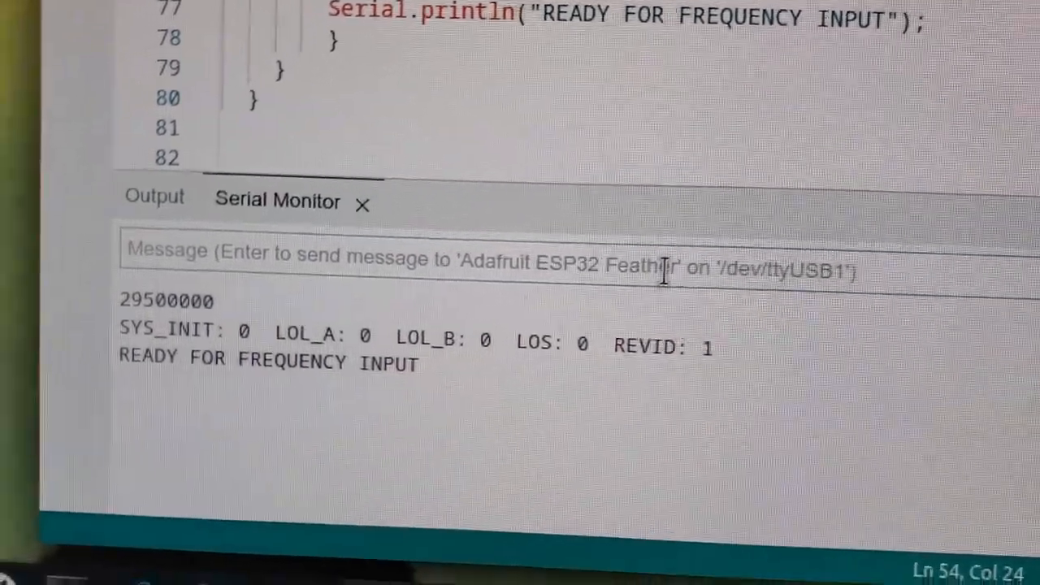
- Enter the new frequency 8000 in the Serial Monitor message box without sending it
type("8000")
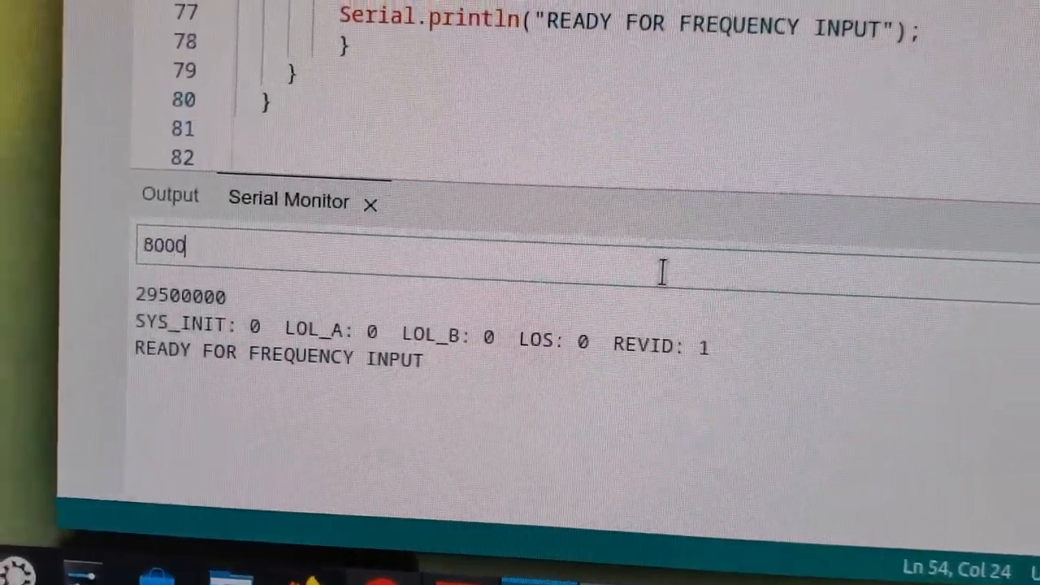